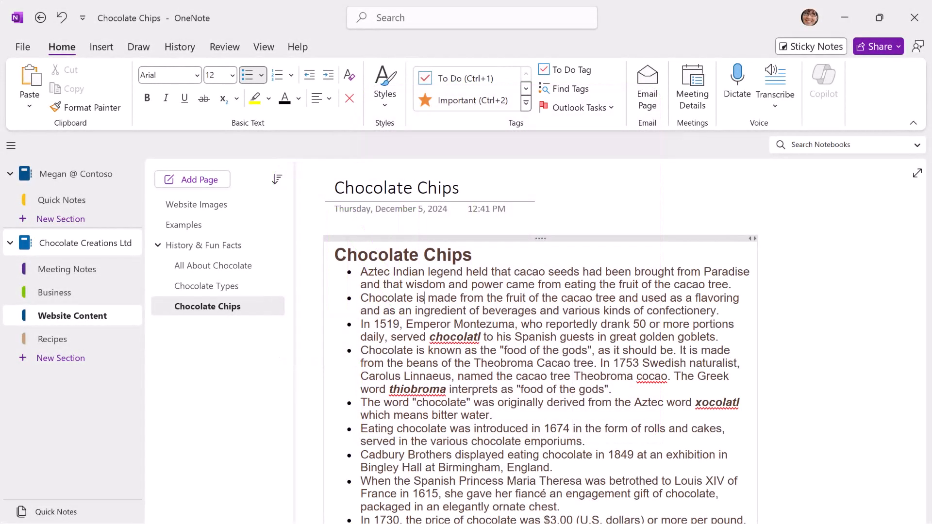
- Spell-check the page, changing cocao to cacao and ignoring thiobroma and Sechaud
{"action": "key", "text": "f7"}
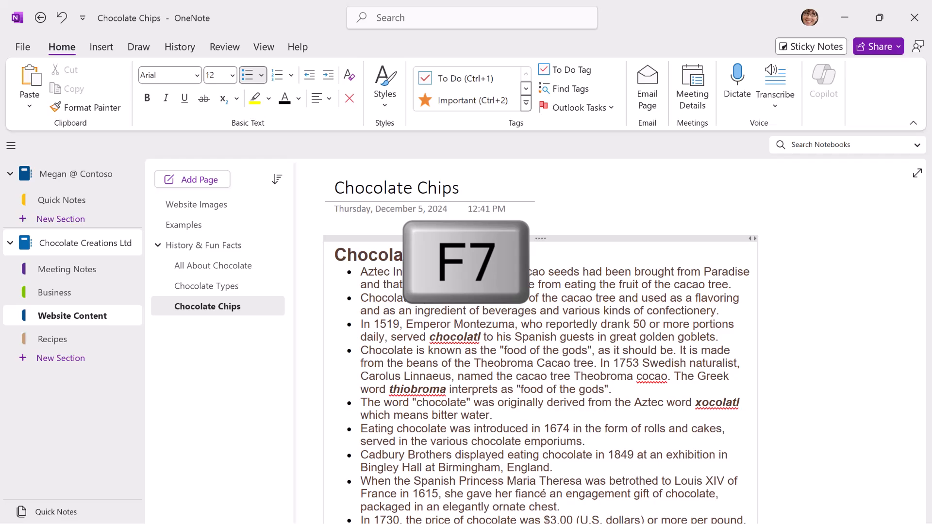
{"action": "key", "text": "f7"}
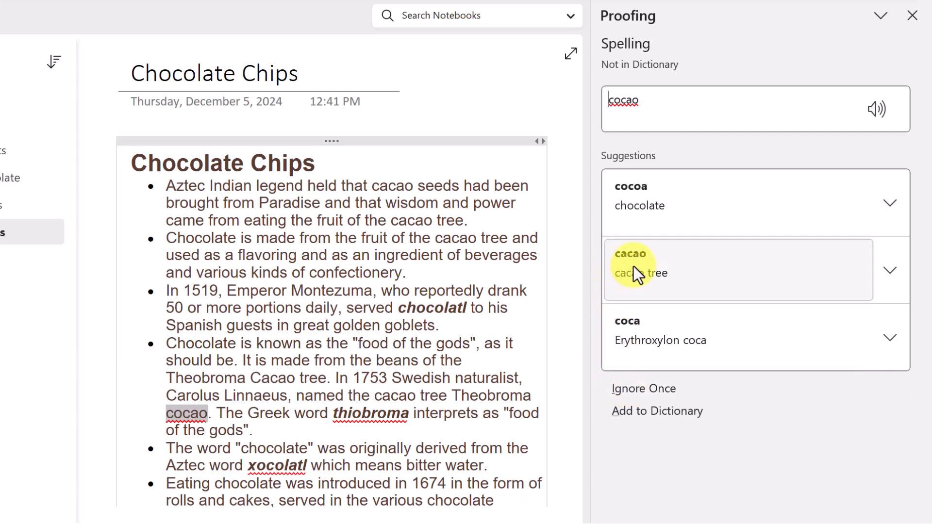
{"action": "left_click", "coordinate": [631, 254]}
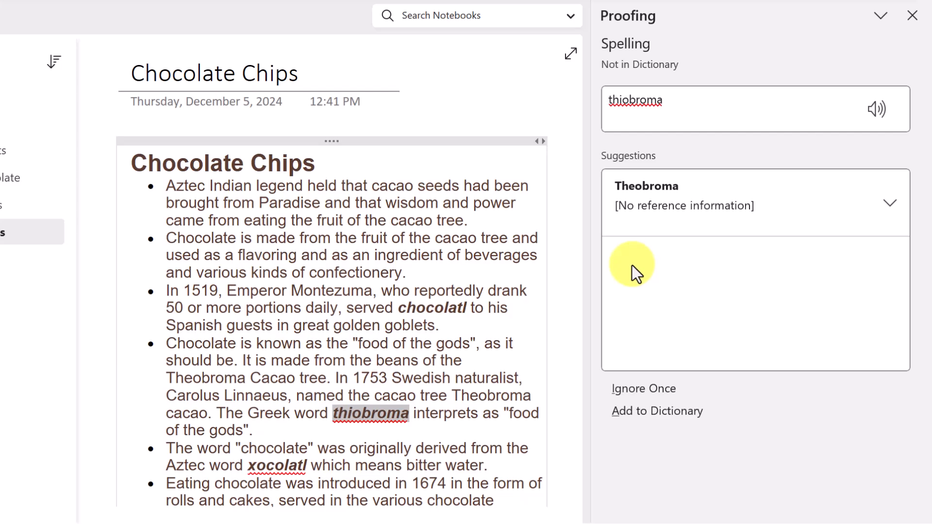
{"action": "mouse_move", "coordinate": [641, 388]}
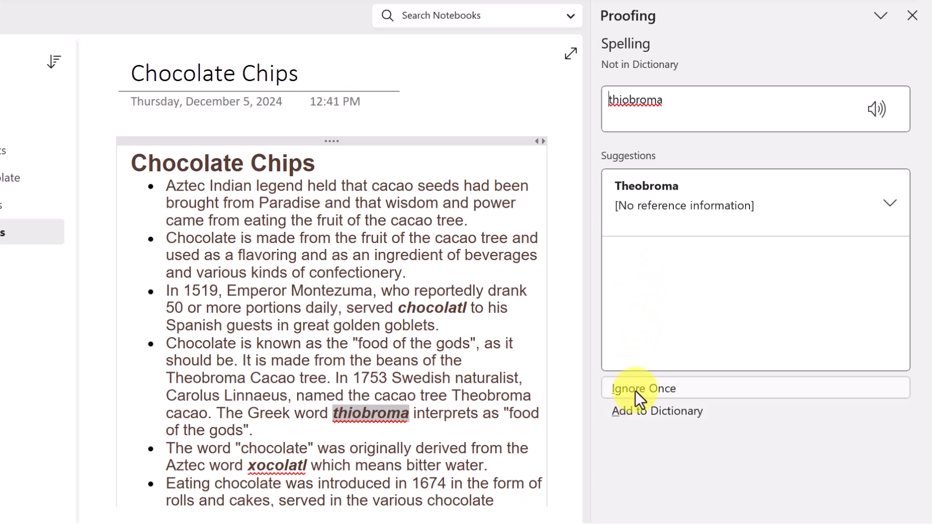
{"action": "left_click", "coordinate": [643, 388]}
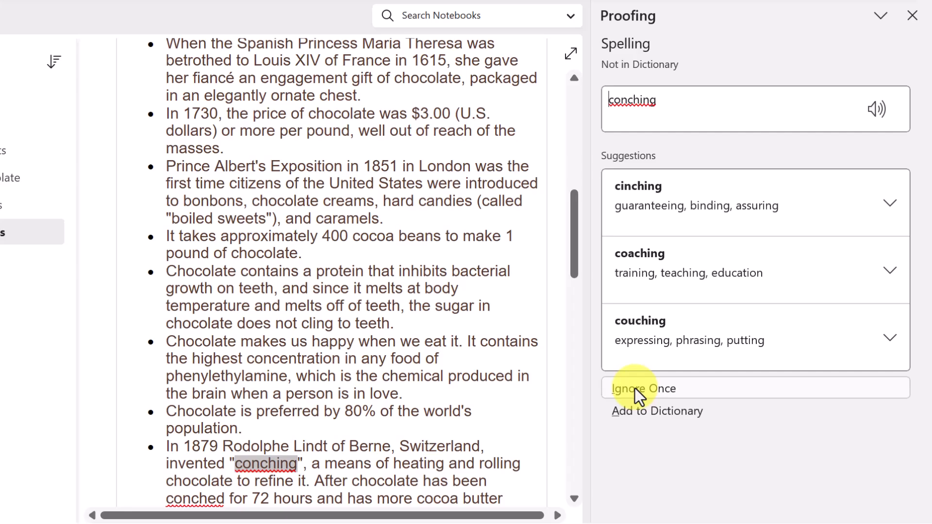
{"action": "mouse_move", "coordinate": [683, 157]}
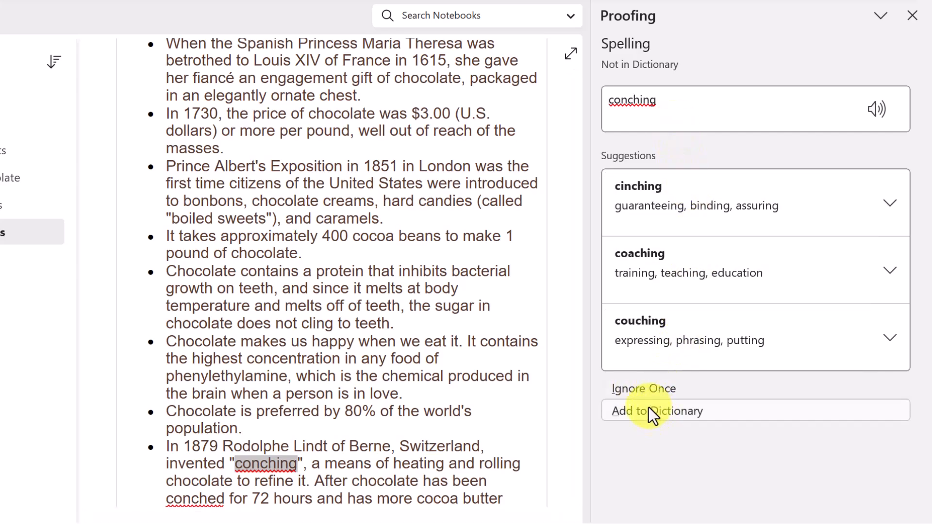
{"action": "mouse_move", "coordinate": [645, 419]}
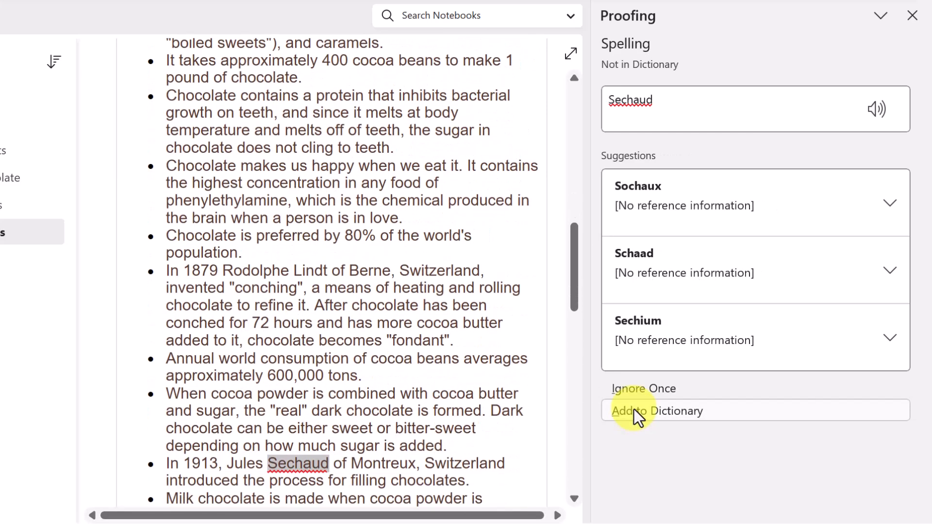
{"action": "mouse_move", "coordinate": [643, 388]}
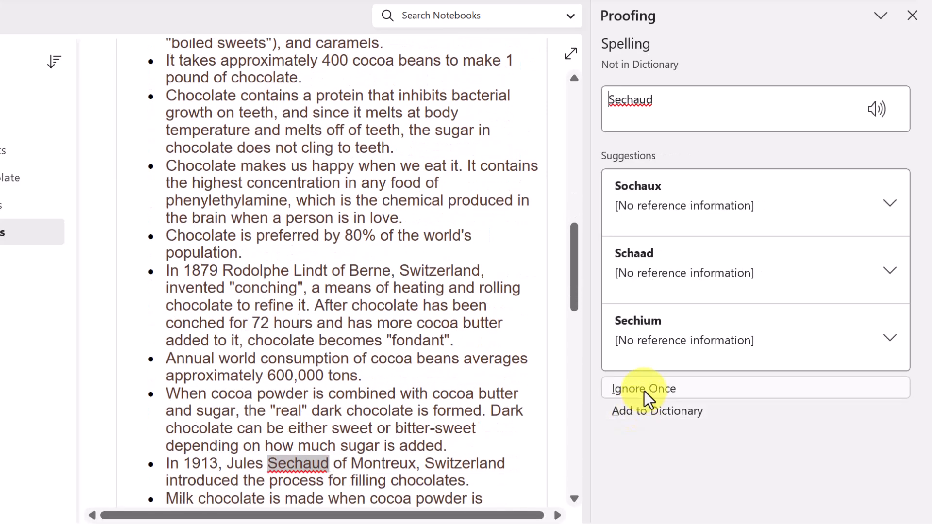
{"action": "left_click", "coordinate": [643, 388]}
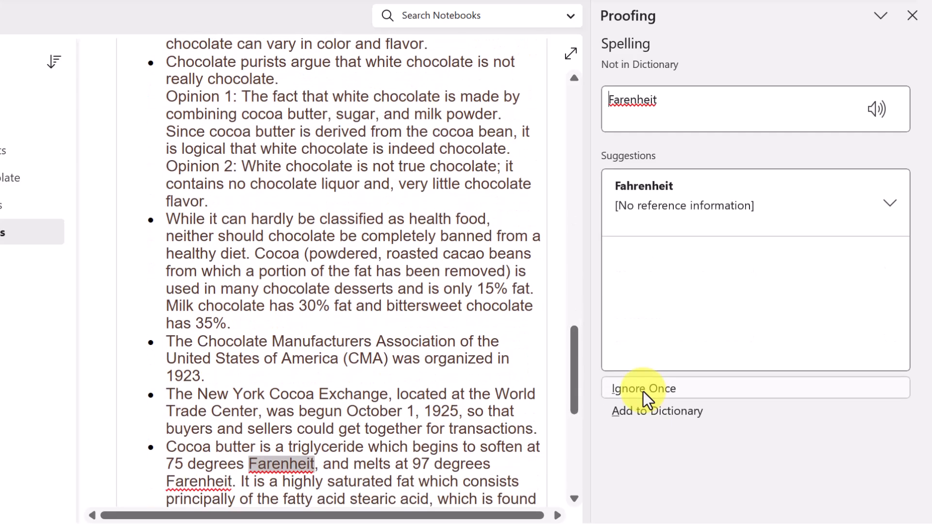
{"action": "mouse_move", "coordinate": [649, 244]}
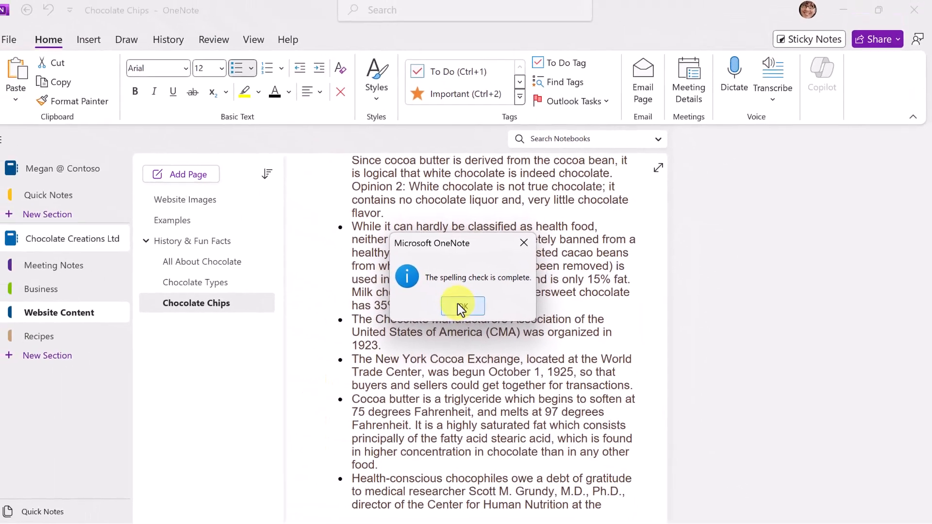
- Dismiss the spelling-complete message and add a new page titled 'OneNote Practice'
{"action": "left_click", "coordinate": [463, 305]}
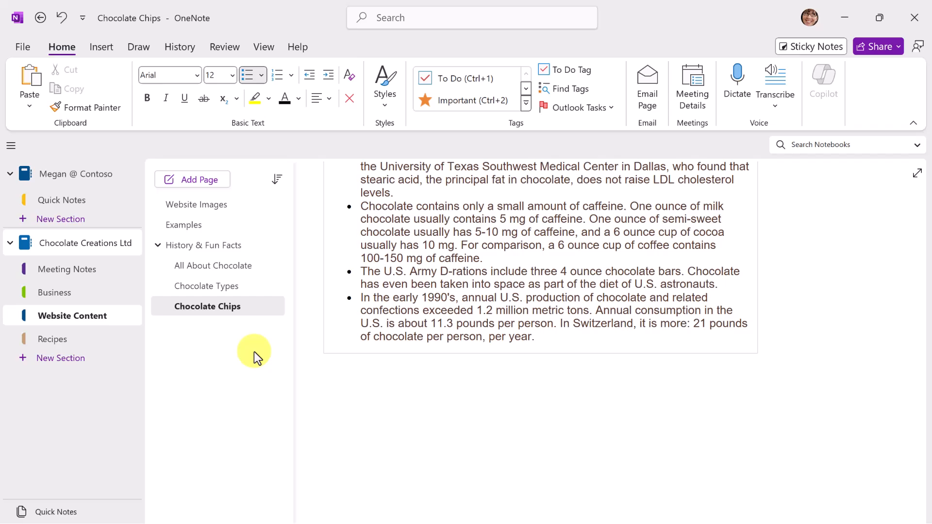
{"action": "key", "text": "ctrl+n"}
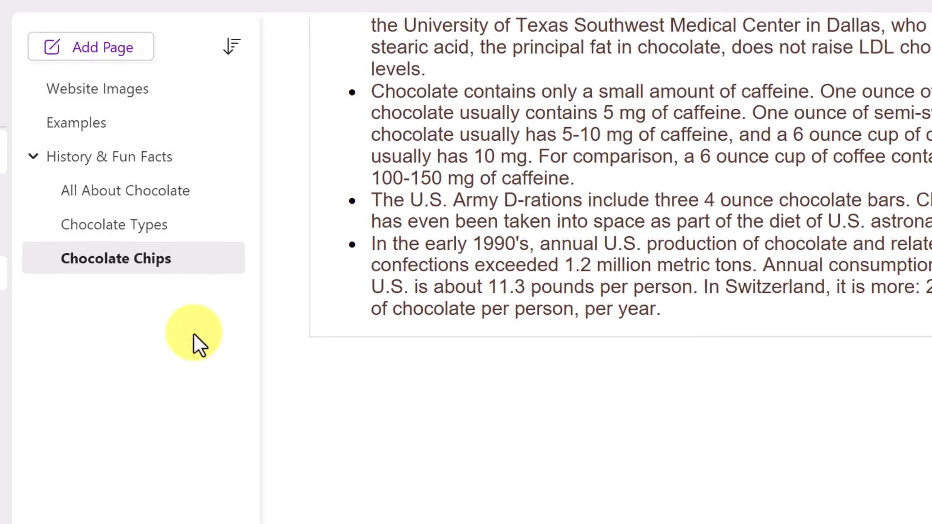
{"action": "left_click", "coordinate": [91, 46]}
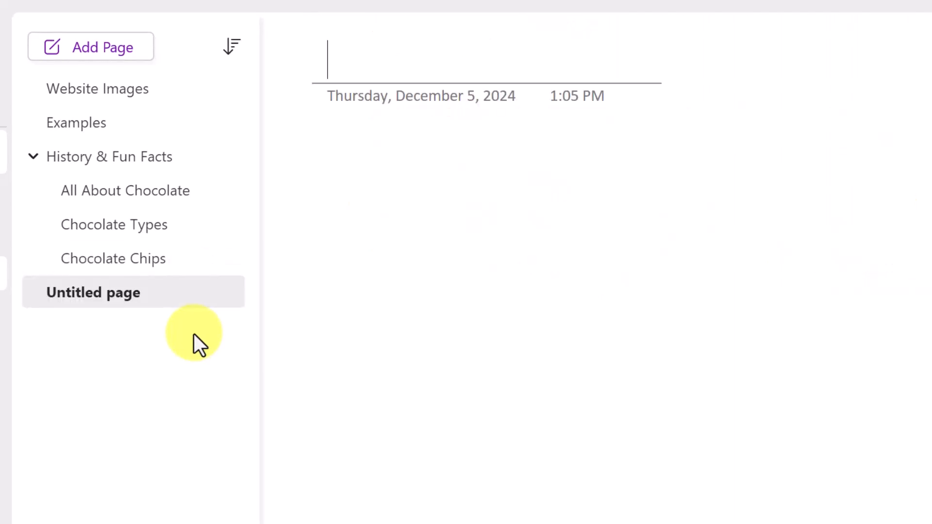
{"action": "type", "text": "OneNote Practice"}
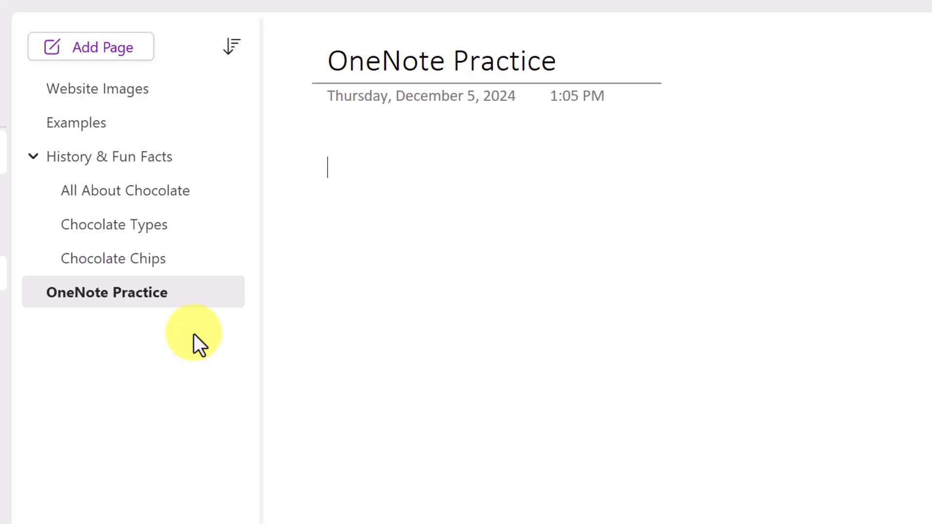
- Insert a date stamp, a time stamp, and a combined date-and-time stamp on separate lines
{"action": "key", "text": "alt+shift+d"}
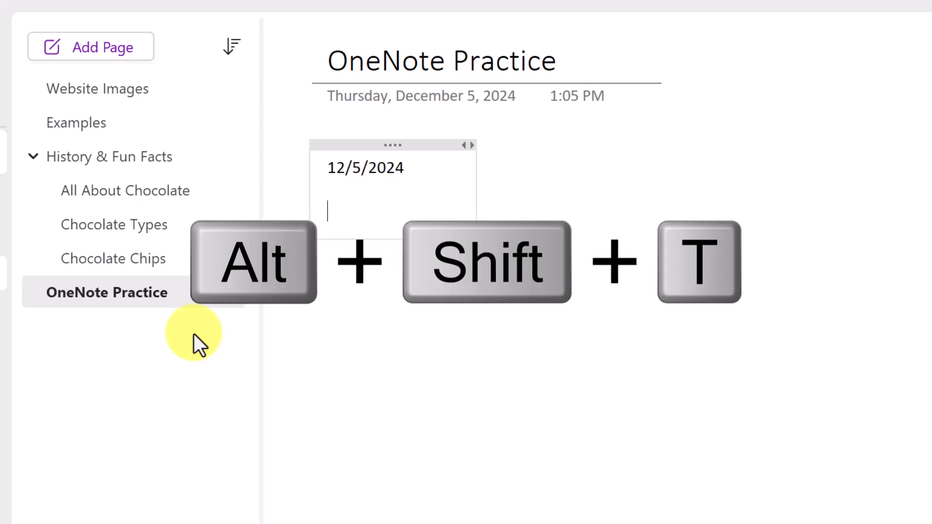
{"action": "key", "text": "alt+shift+t"}
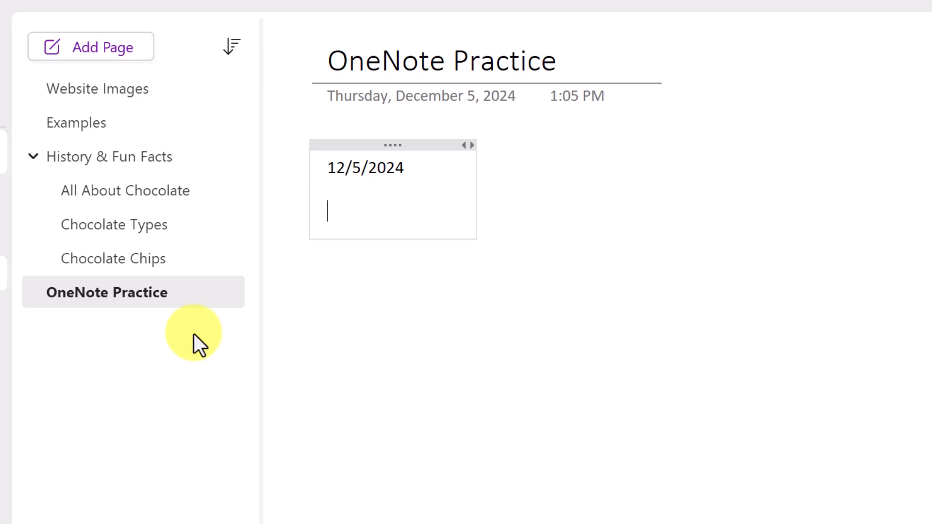
{"action": "type", "text": "1:06 PM"}
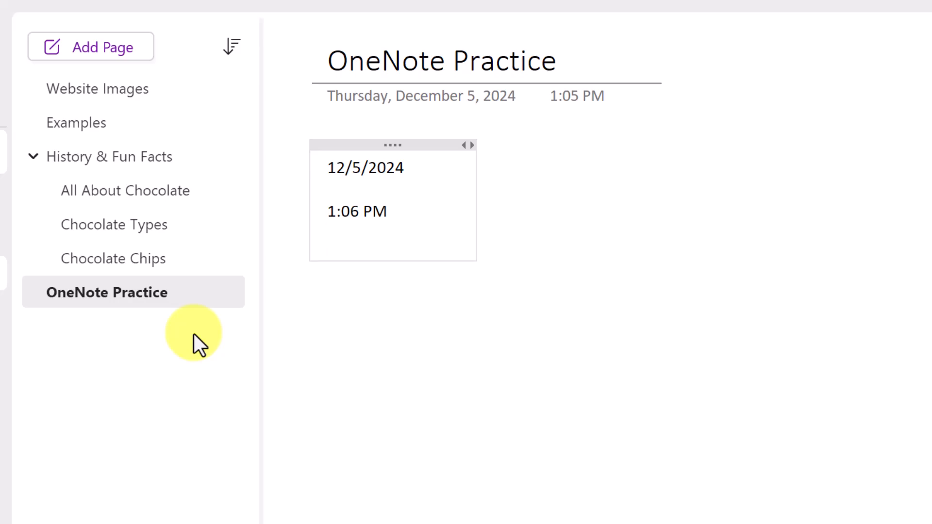
{"action": "key", "text": "Alt+Shift+f"}
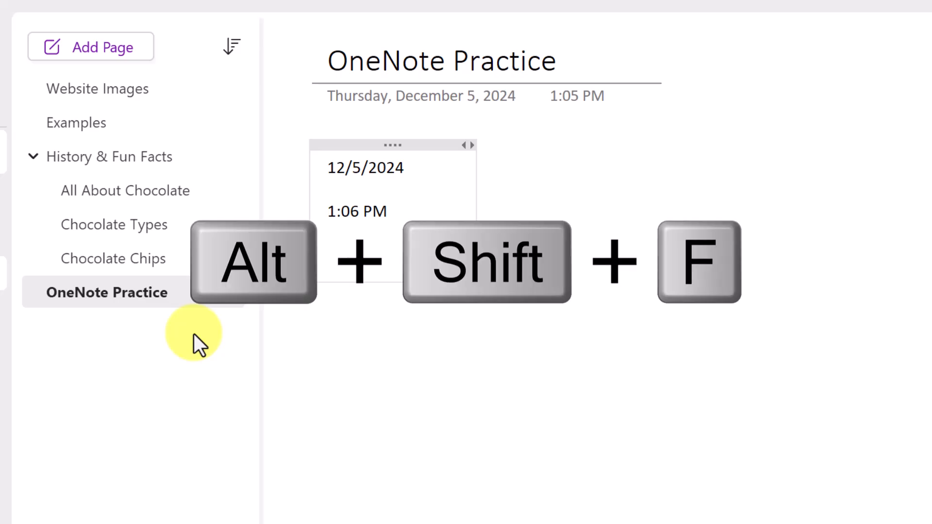
{"action": "key", "text": "alt+shift+f"}
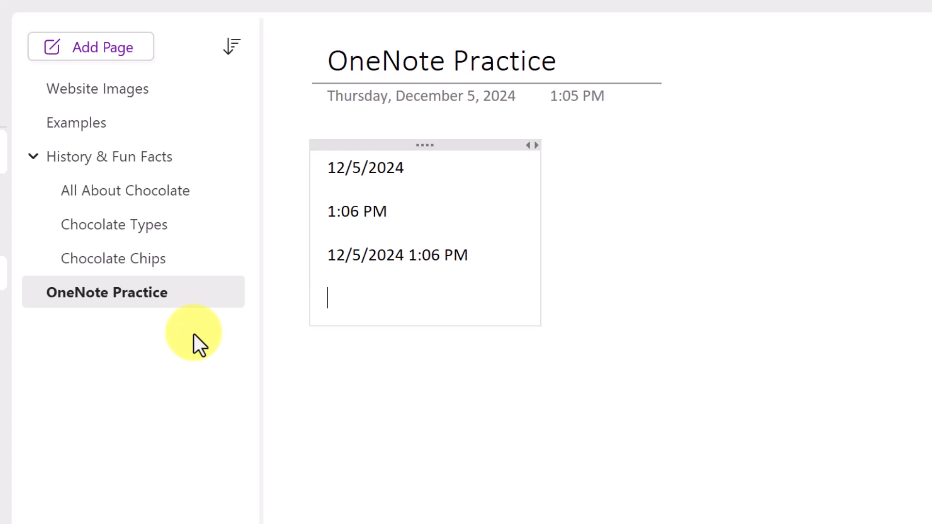
{"action": "key", "text": "ctrl+k"}
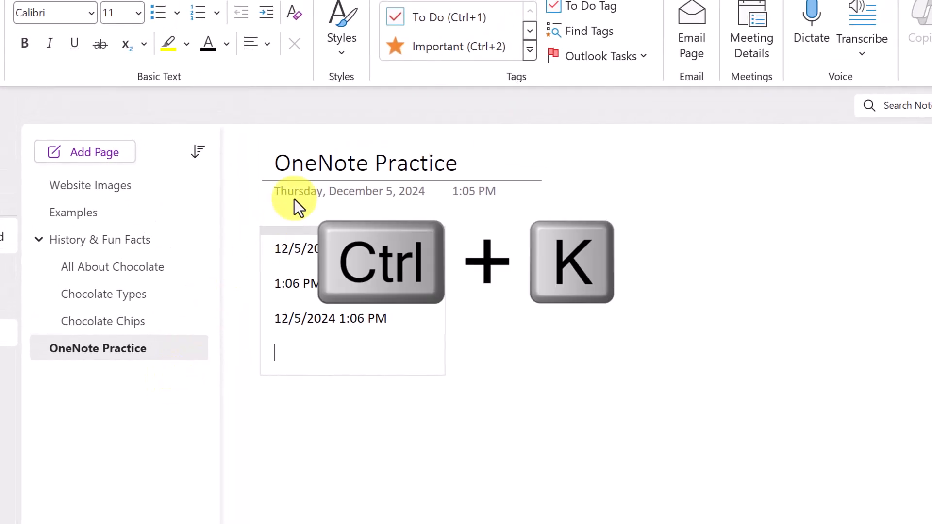
{"action": "key", "text": "ctrl+k"}
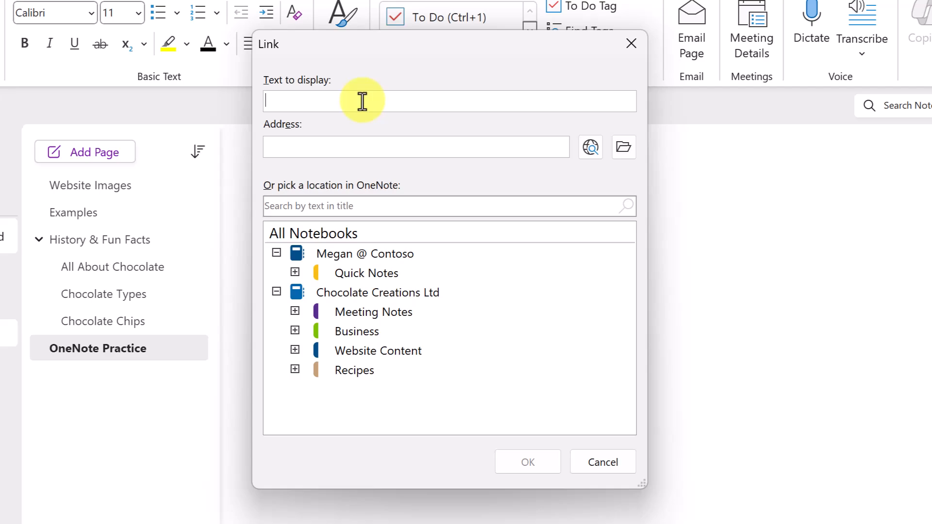
{"action": "type", "text": "OneNote Tips"}
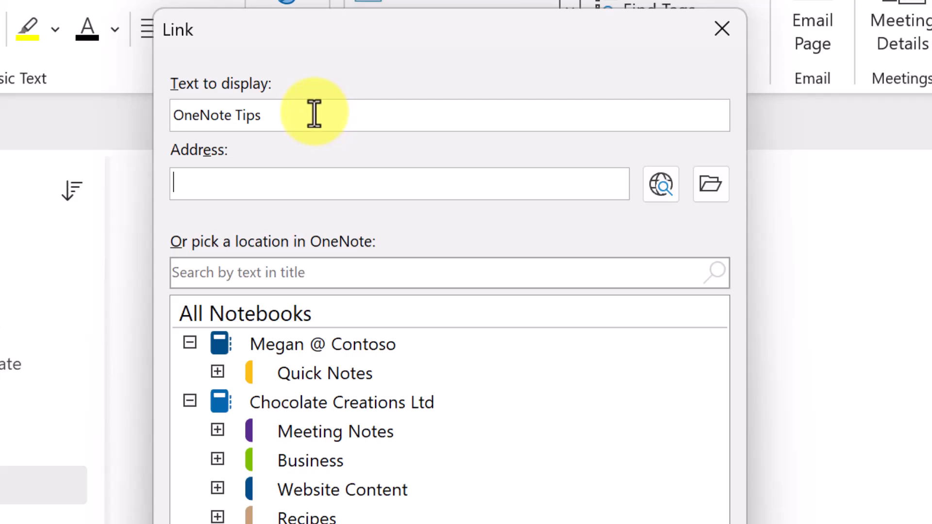
{"action": "mouse_move", "coordinate": [710, 185]}
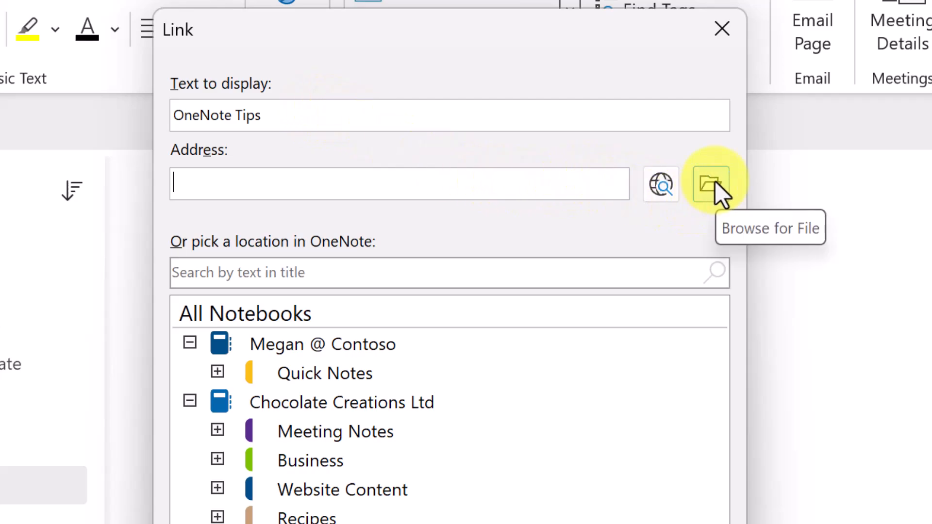
{"action": "type", "text": "https://TheSoftwarePro.com/OneNote"}
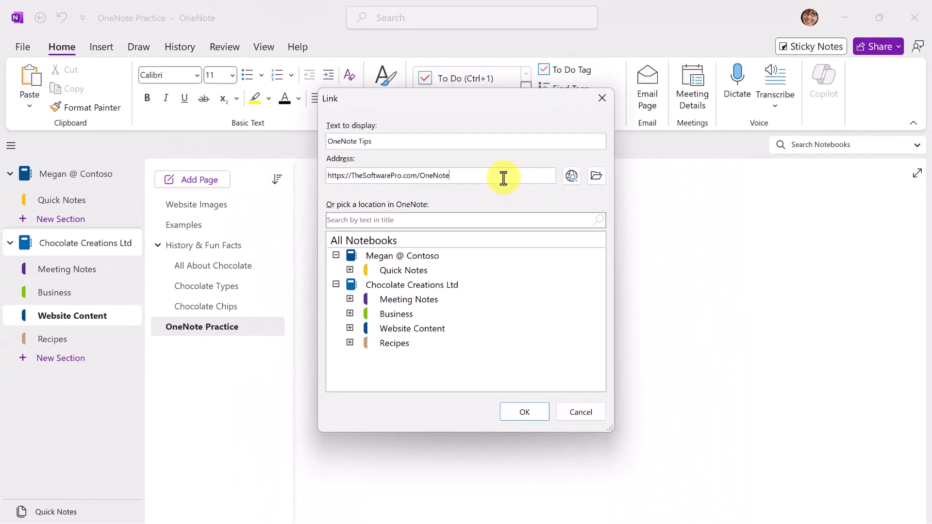
{"action": "left_click", "coordinate": [579, 412]}
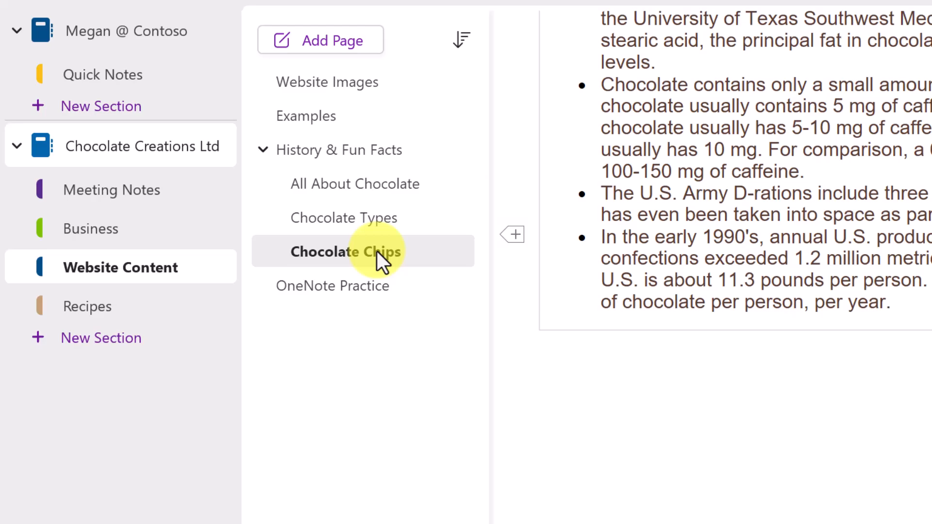
- Select Chocolate Chips and insert a new untitled page right after it
{"action": "key", "text": "ctrl+n"}
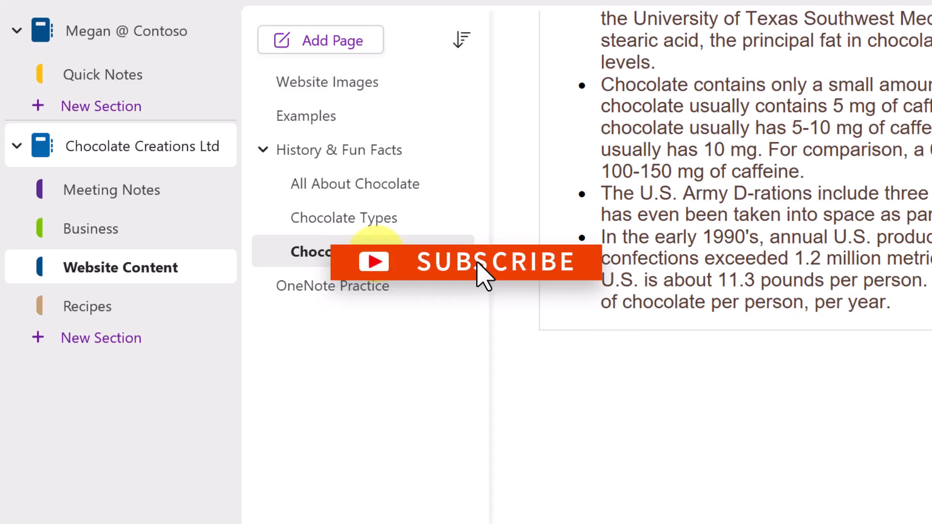
{"action": "left_click", "coordinate": [345, 251]}
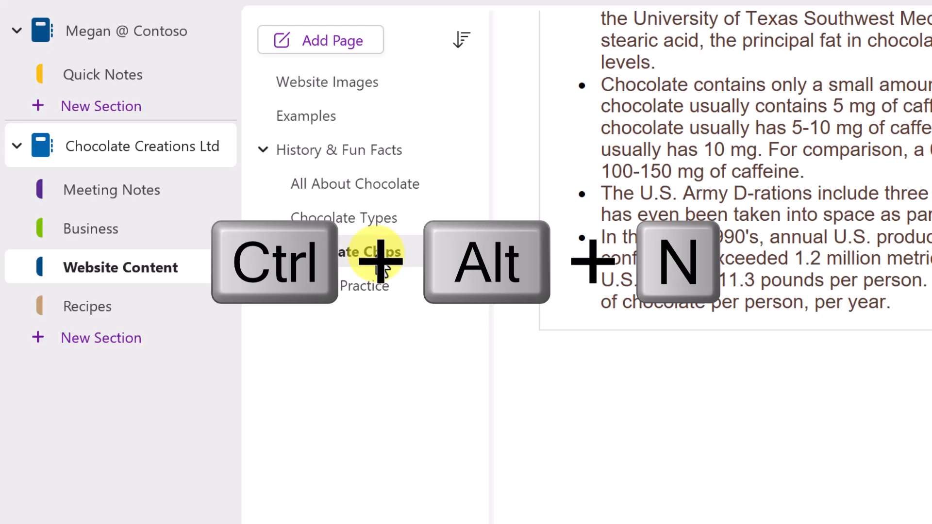
{"action": "key", "text": "ctrl+alt+n"}
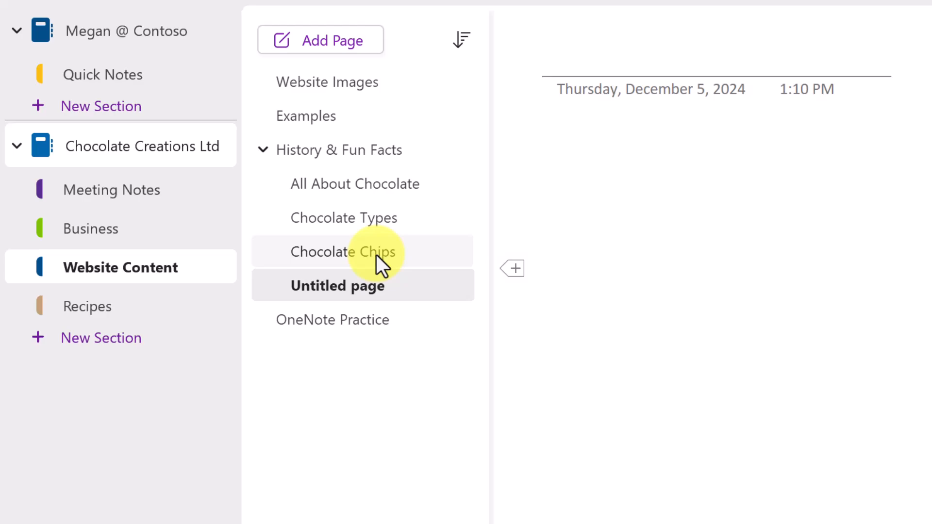
- Add an untitled subpage nested beneath the new page
{"action": "left_click", "coordinate": [559, 53]}
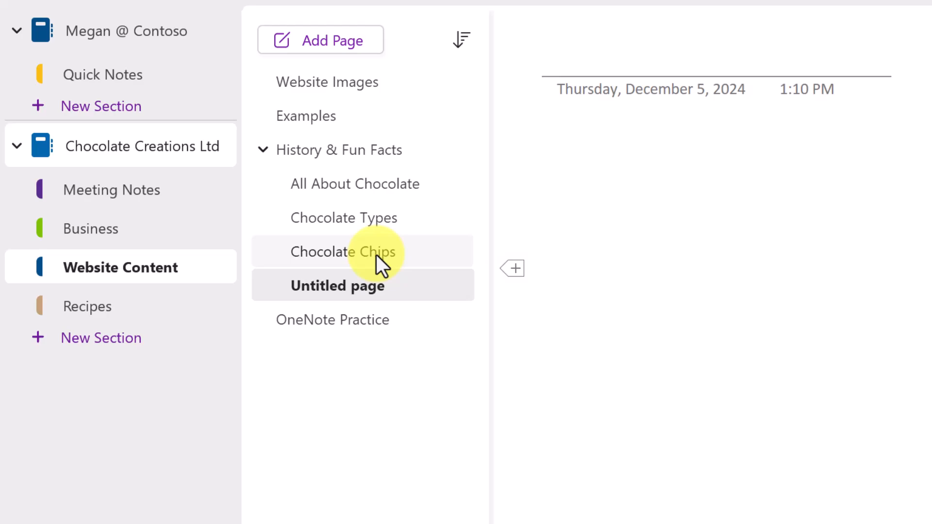
{"action": "key", "text": "ctrl+alt+shift+n"}
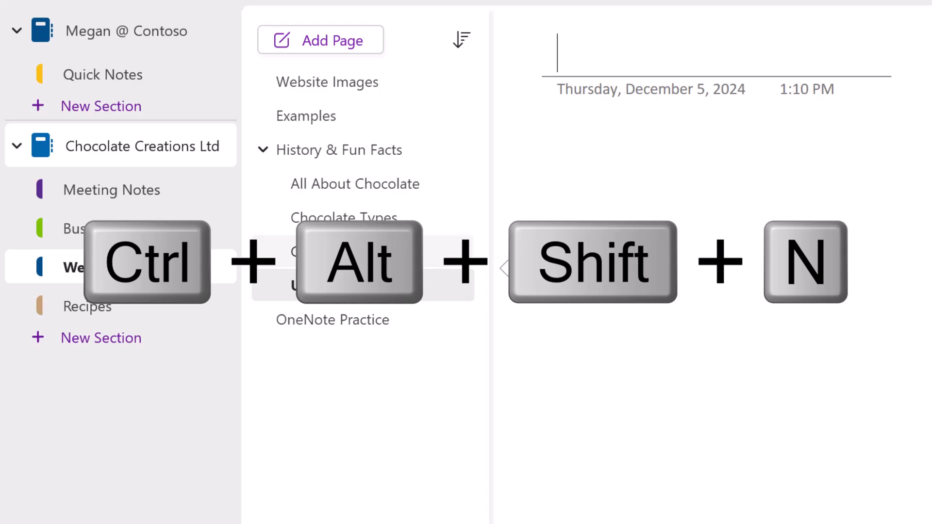
{"action": "key", "text": "ctrl+alt+shift+n"}
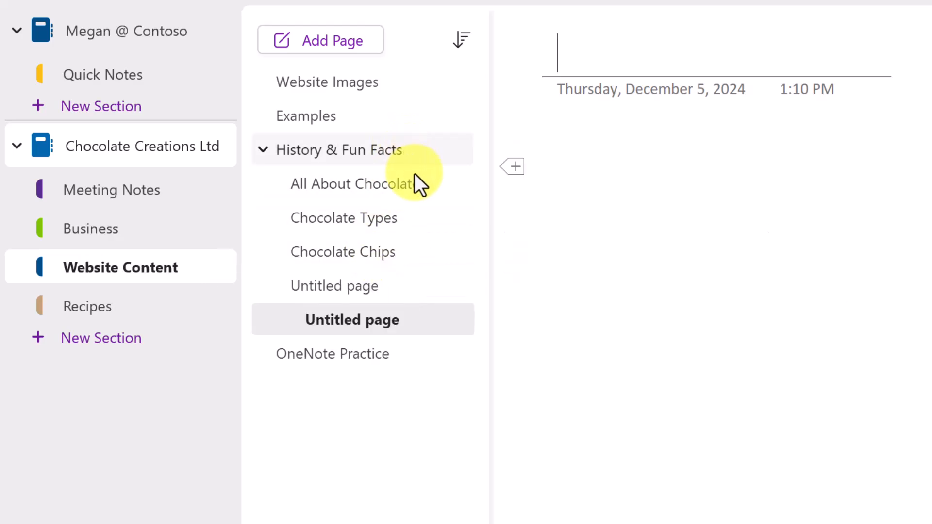
{"action": "mouse_move", "coordinate": [399, 401]}
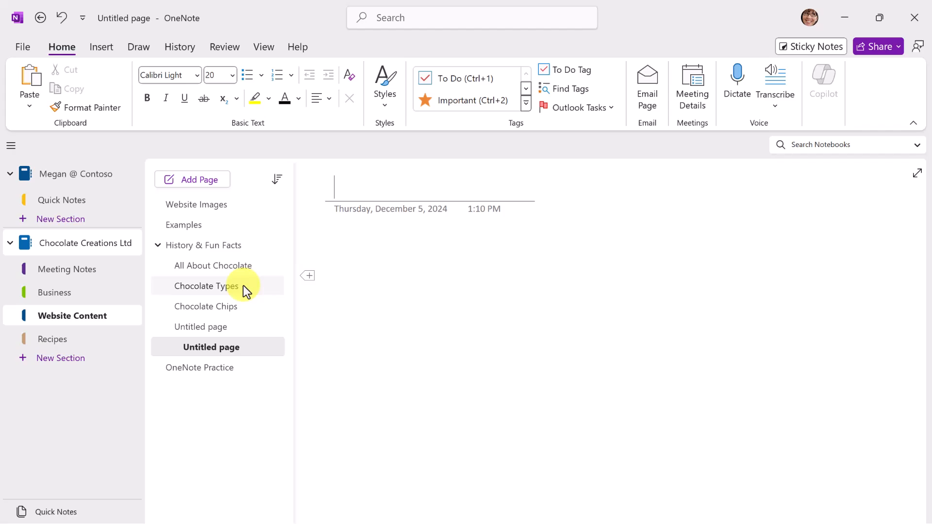
- Open the Chocolate Types page and email it to a new Outlook draft
{"action": "left_click", "coordinate": [207, 286]}
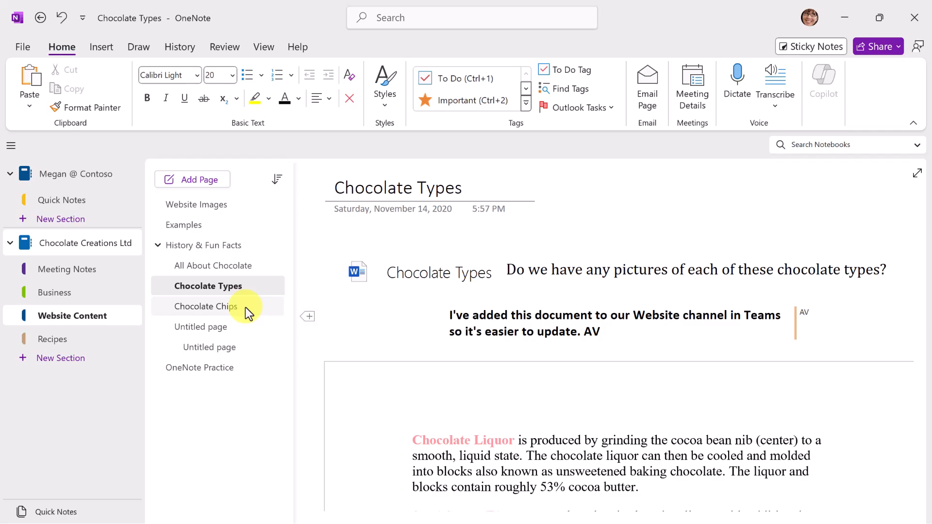
{"action": "mouse_move", "coordinate": [240, 312]}
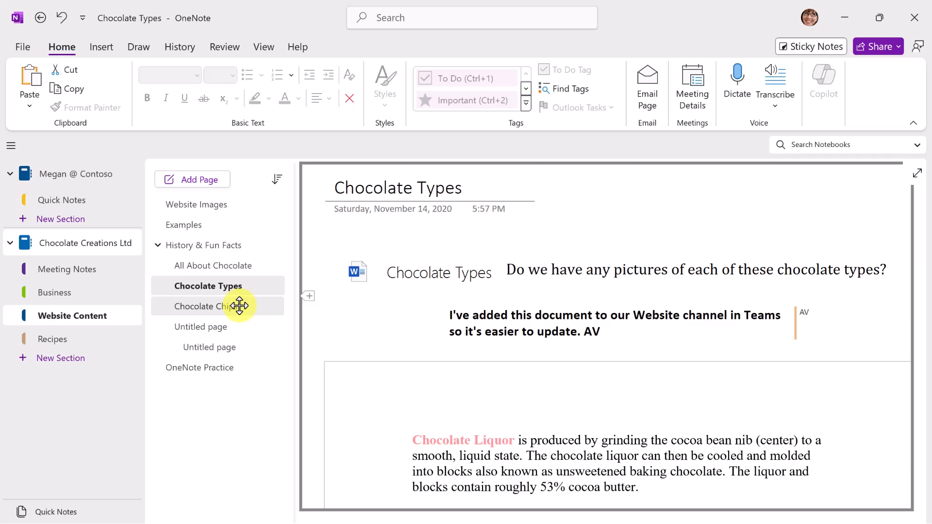
{"action": "key", "text": "ctrl+shift+e"}
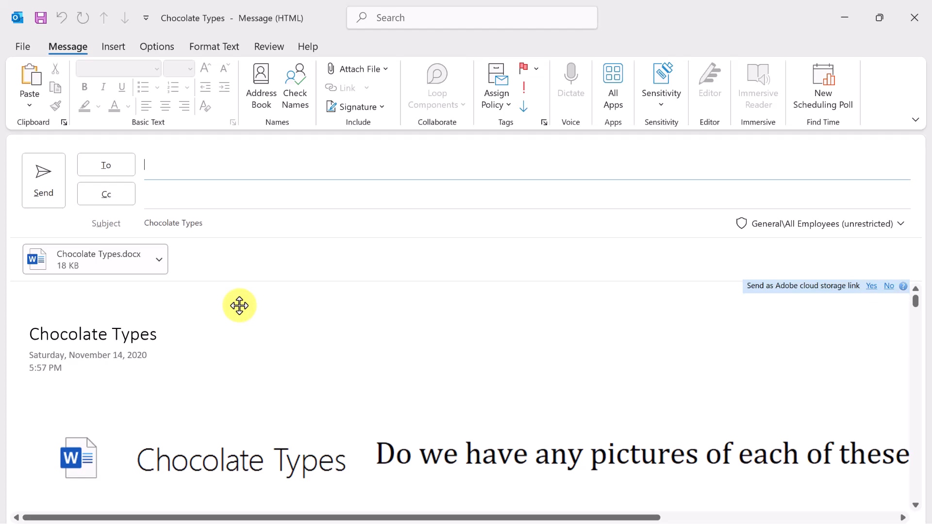
{"action": "mouse_move", "coordinate": [224, 302]}
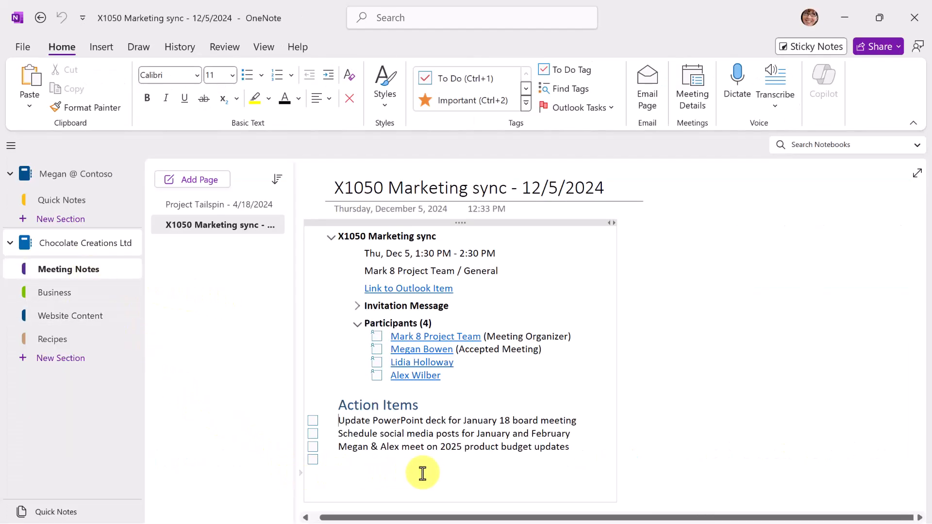
{"action": "mouse_move", "coordinate": [442, 469]}
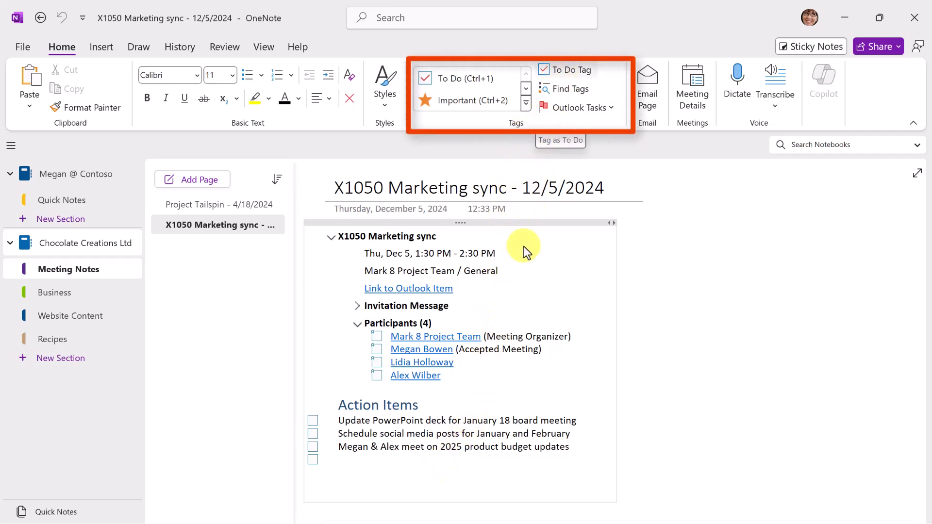
{"action": "mouse_move", "coordinate": [464, 420]}
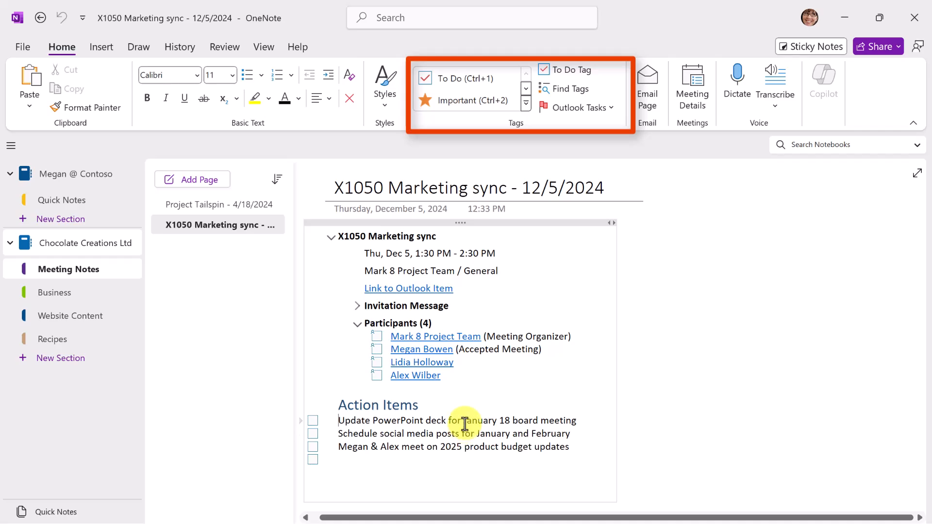
- Check off the 'update the PowerPoint deck' to-do item, then remove its to-do tag
{"action": "key", "text": "ctrl+1"}
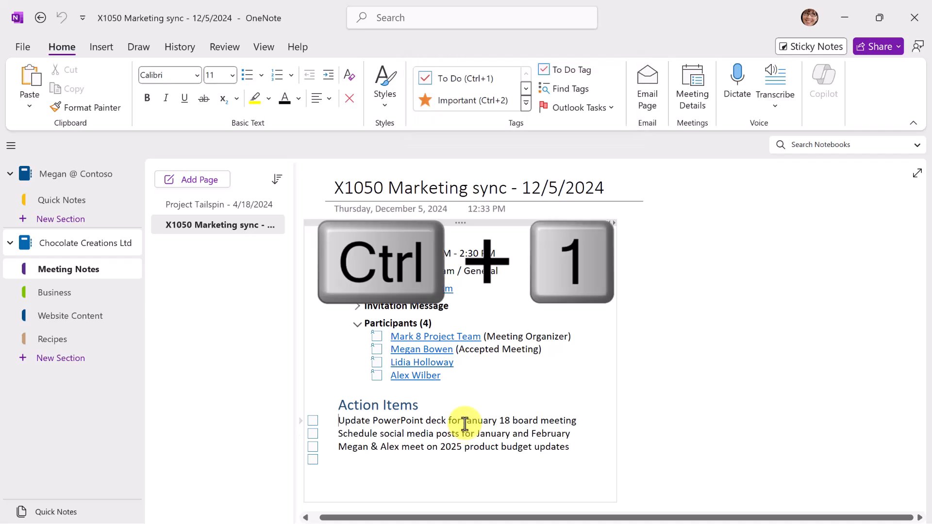
{"action": "key", "text": "ctrl+1"}
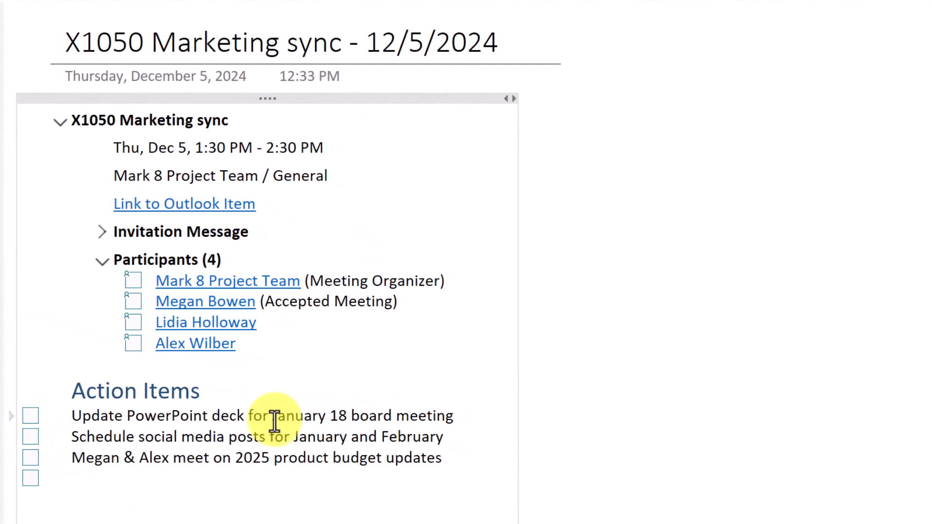
{"action": "left_click", "coordinate": [30, 415]}
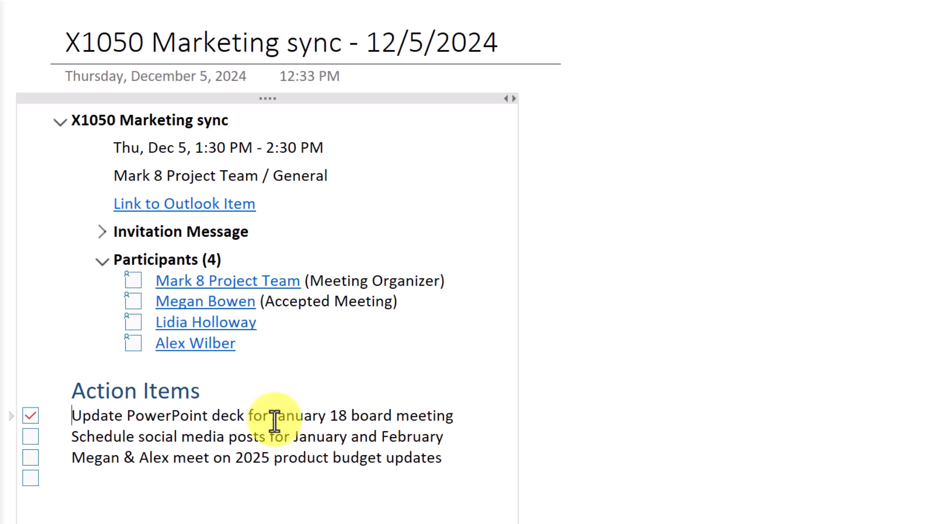
{"action": "left_click", "coordinate": [31, 416]}
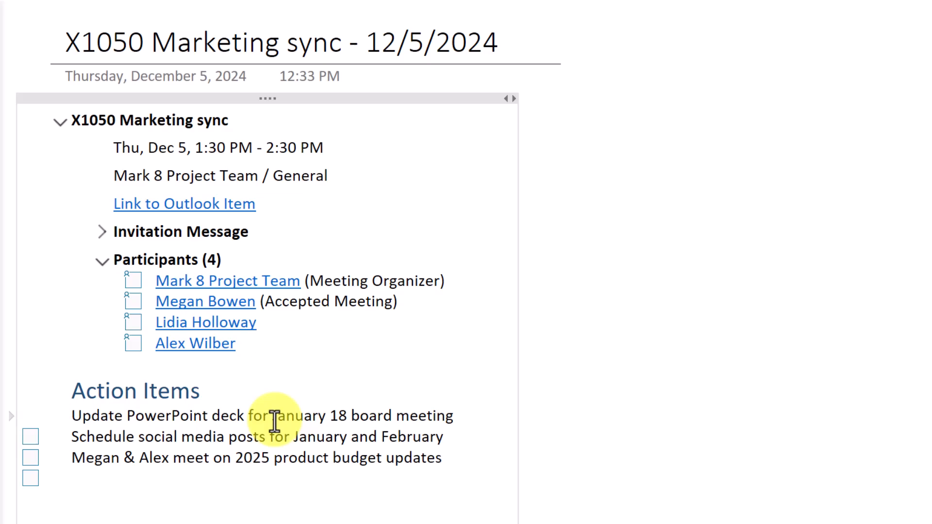